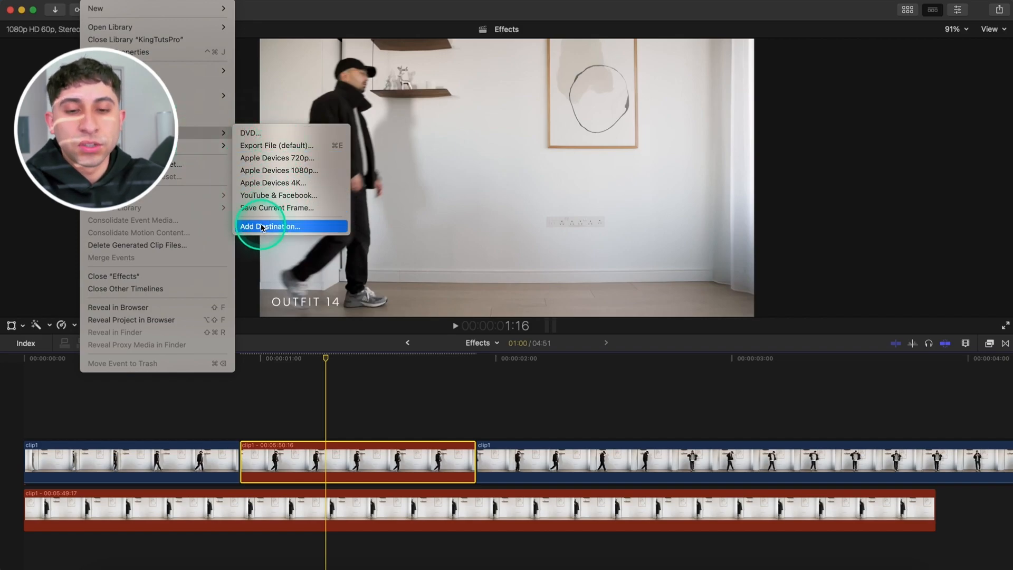
# Step: Add a Save Current Frame destination exporting PNG Image, and export the playhead frame
pyautogui.click(270, 226)
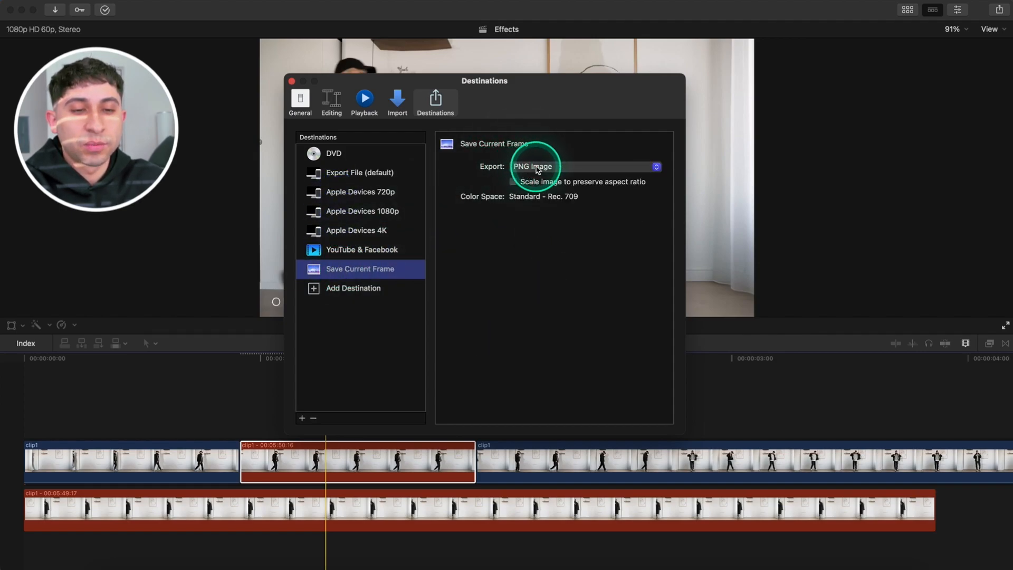
pyautogui.click(584, 167)
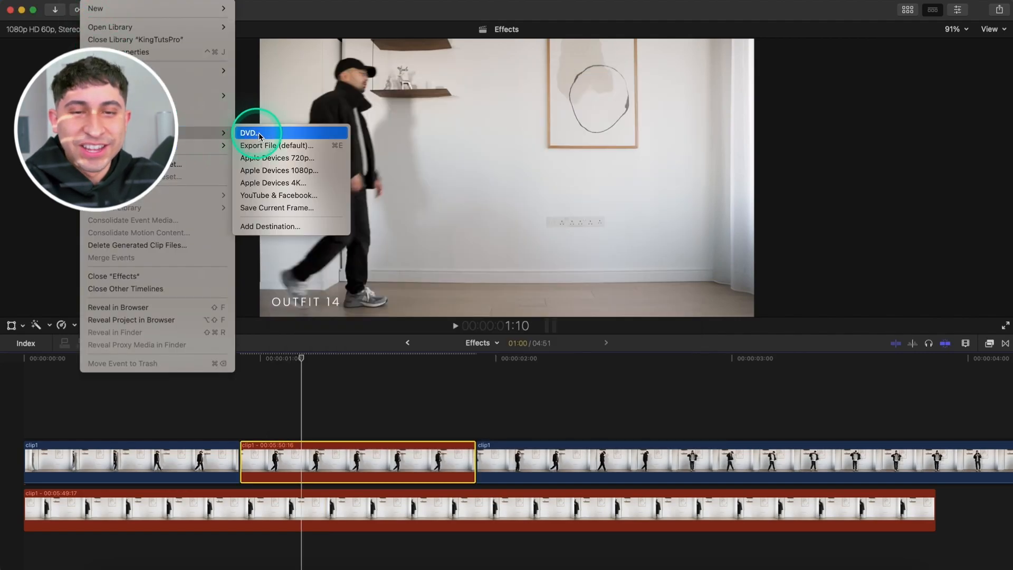
pyautogui.click(276, 207)
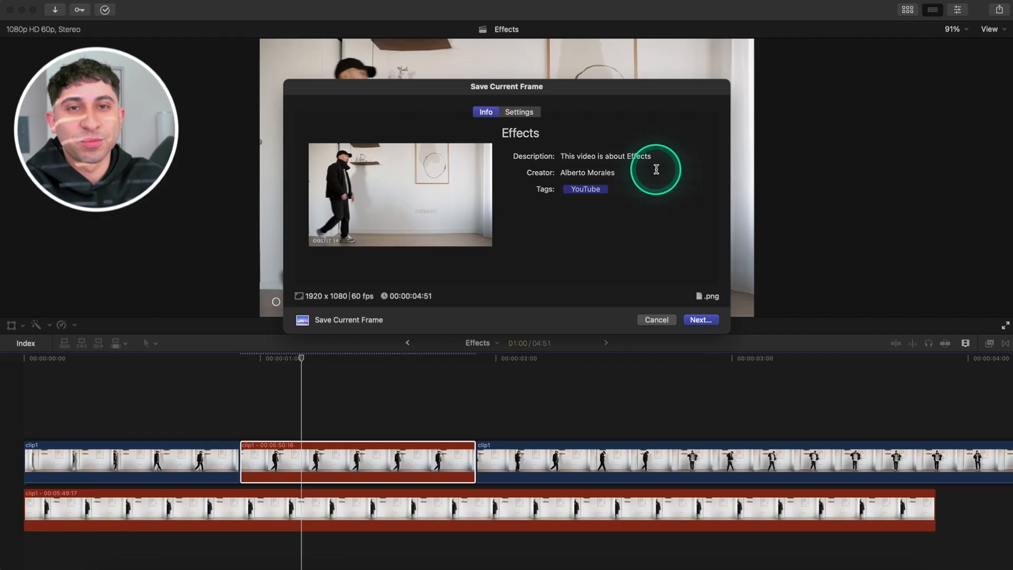
pyautogui.click(656, 320)
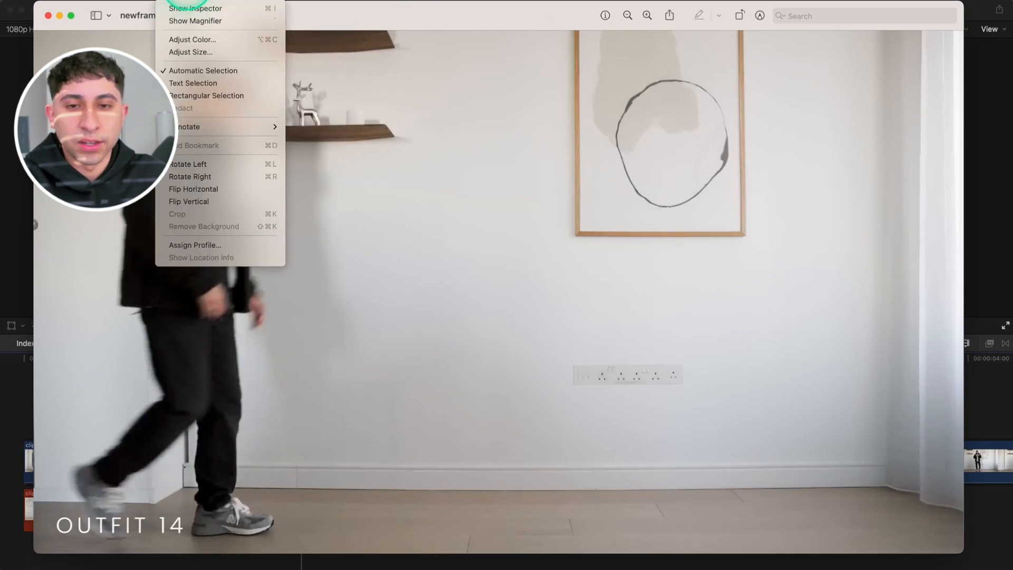
pyautogui.moveTo(214, 226)
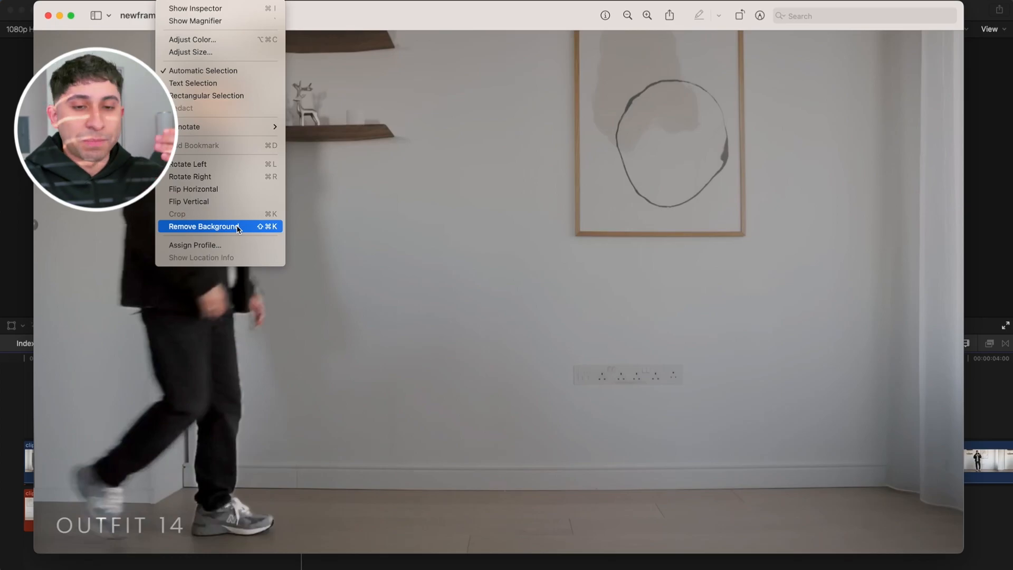
# Step: Remove the background from newframe1.png in Preview so only the walking man remains
pyautogui.click(203, 226)
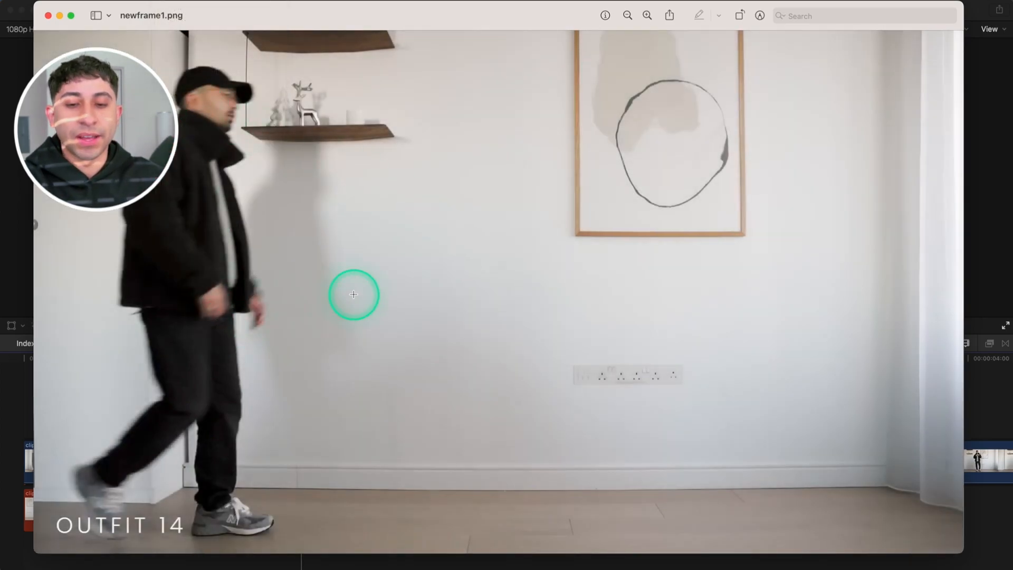
pyautogui.moveTo(270, 233)
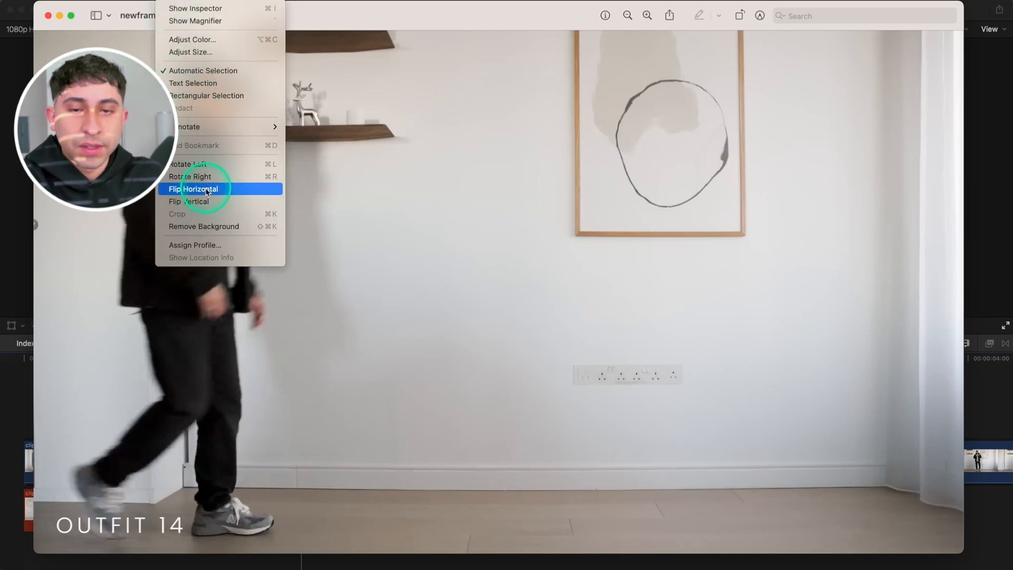
pyautogui.click(203, 226)
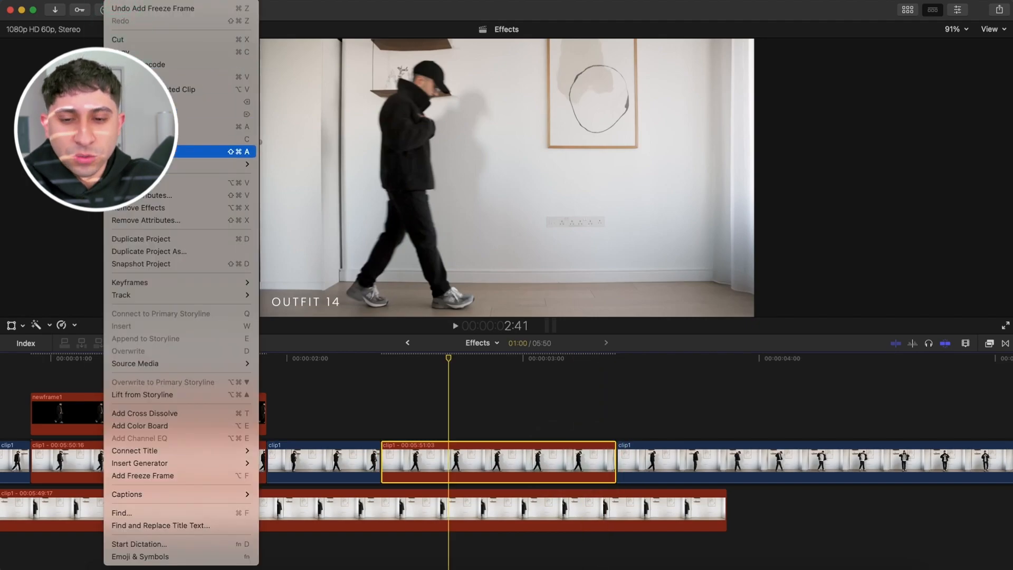
pyautogui.moveTo(276, 157)
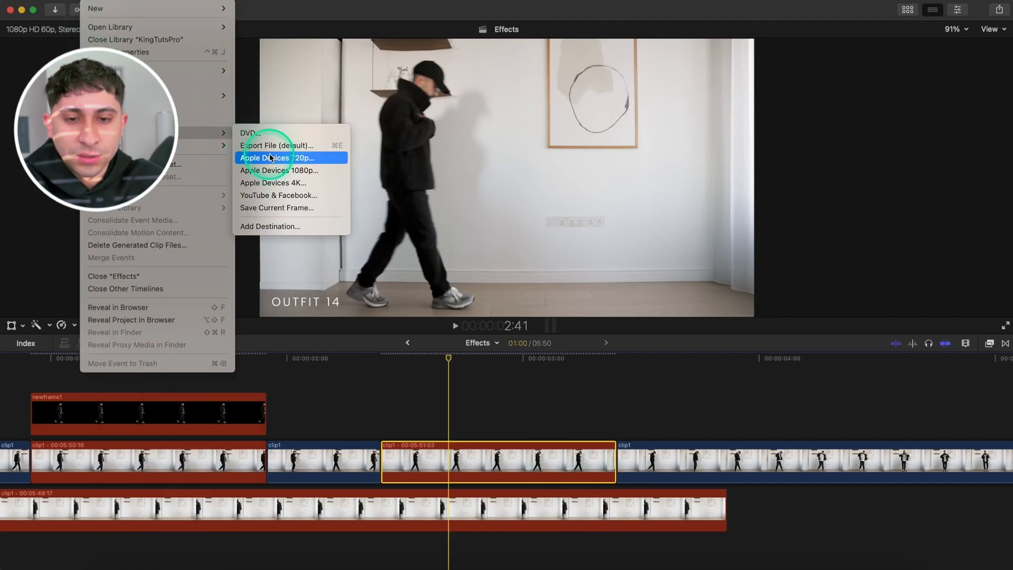
# Step: Export a second still from later in the clip with Save Current Frame
pyautogui.click(276, 207)
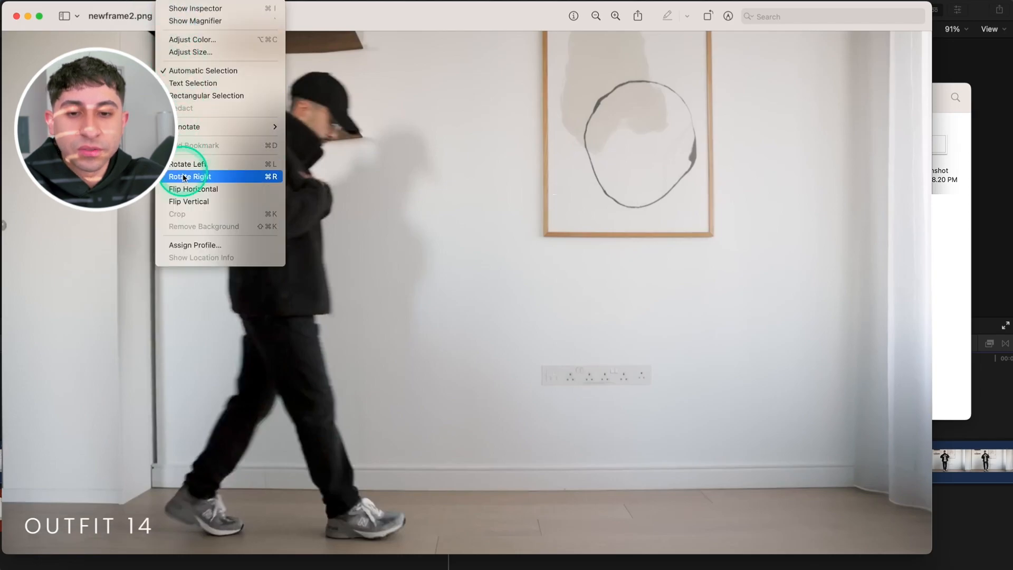
pyautogui.moveTo(208, 229)
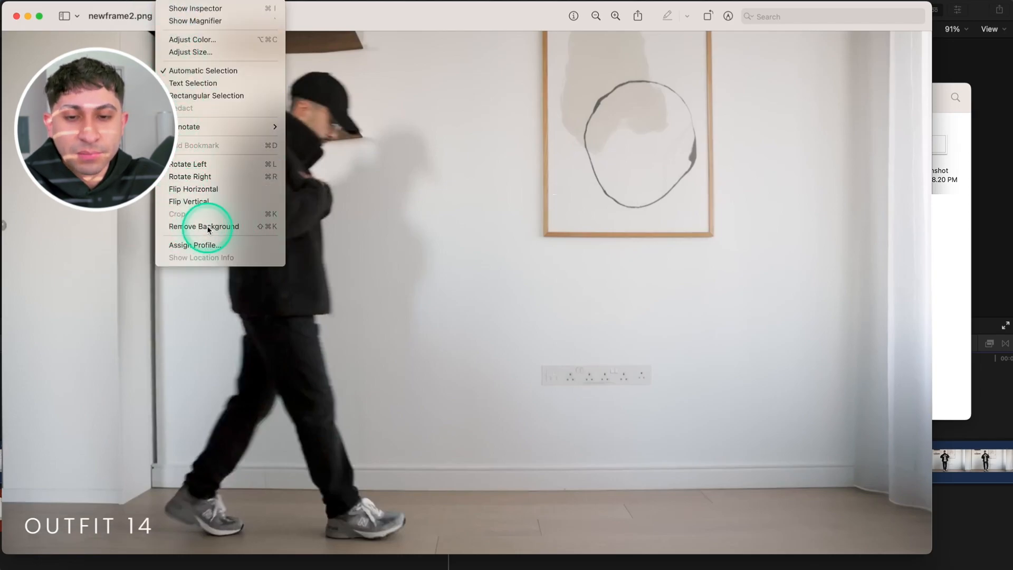
pyautogui.moveTo(207, 226)
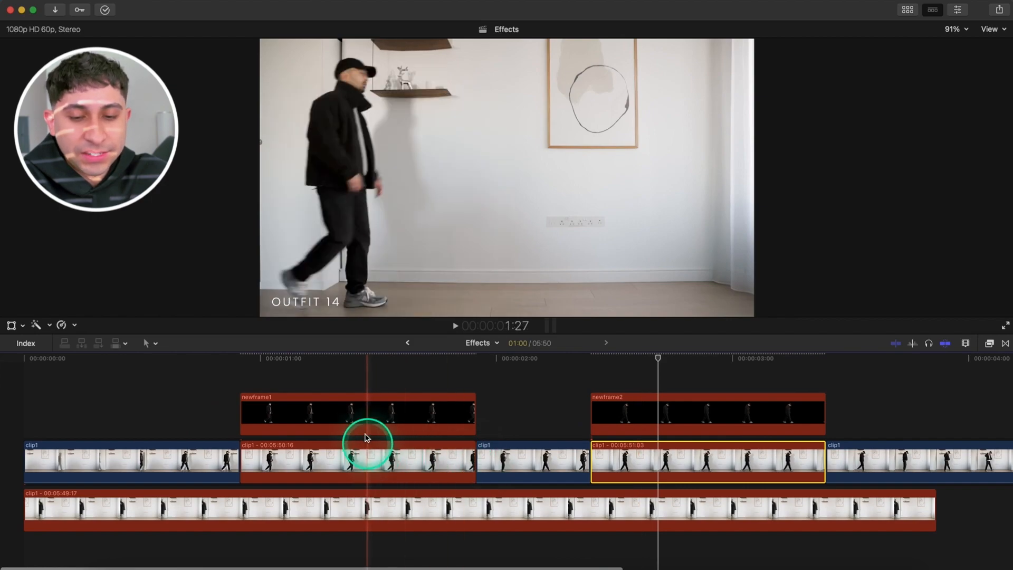
# Step: Arrange the newframe1 and newframe2 stills to overlap, then scrub to preview both figures
pyautogui.click(344, 408)
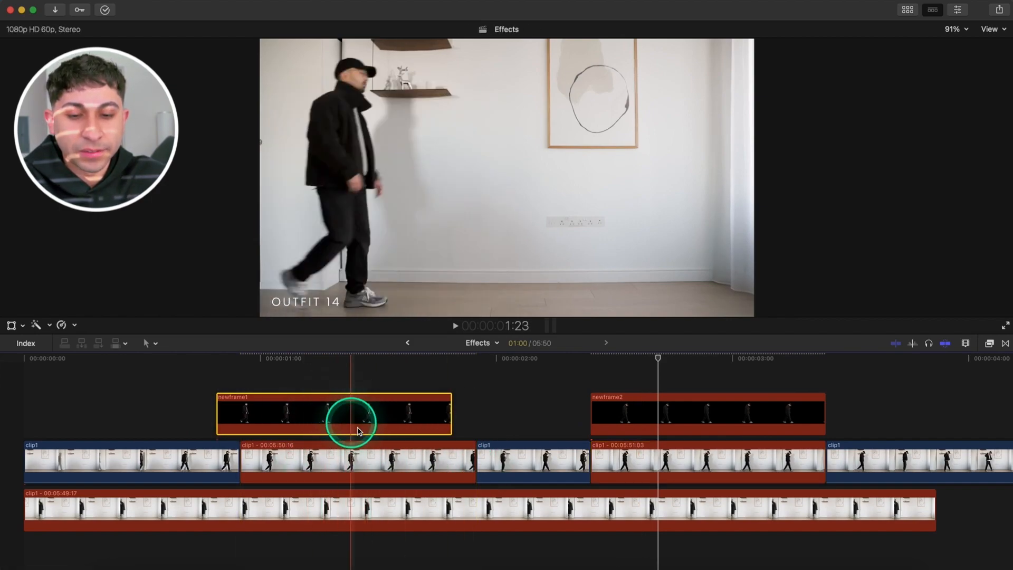
pyautogui.click(633, 452)
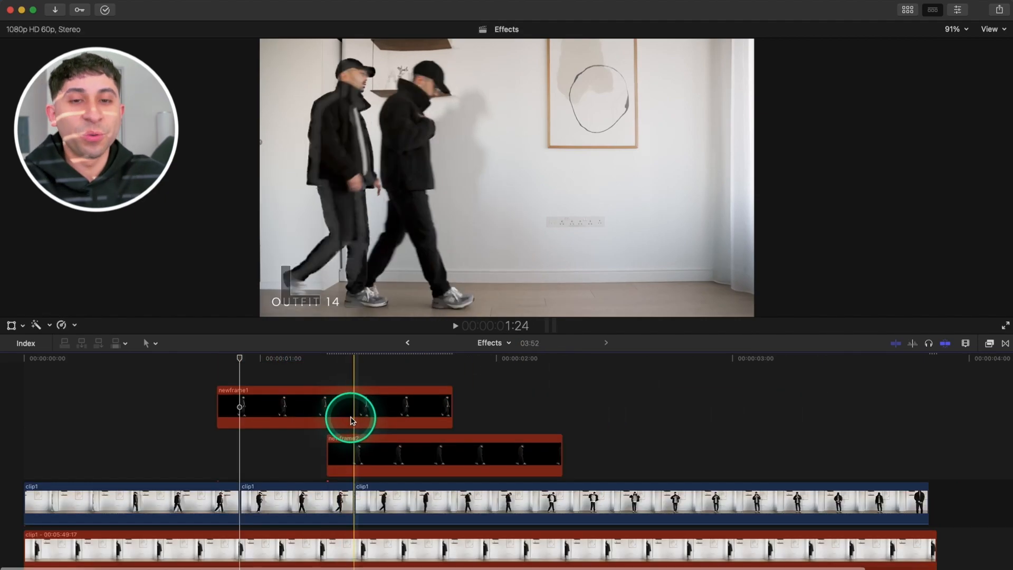
pyautogui.click(297, 395)
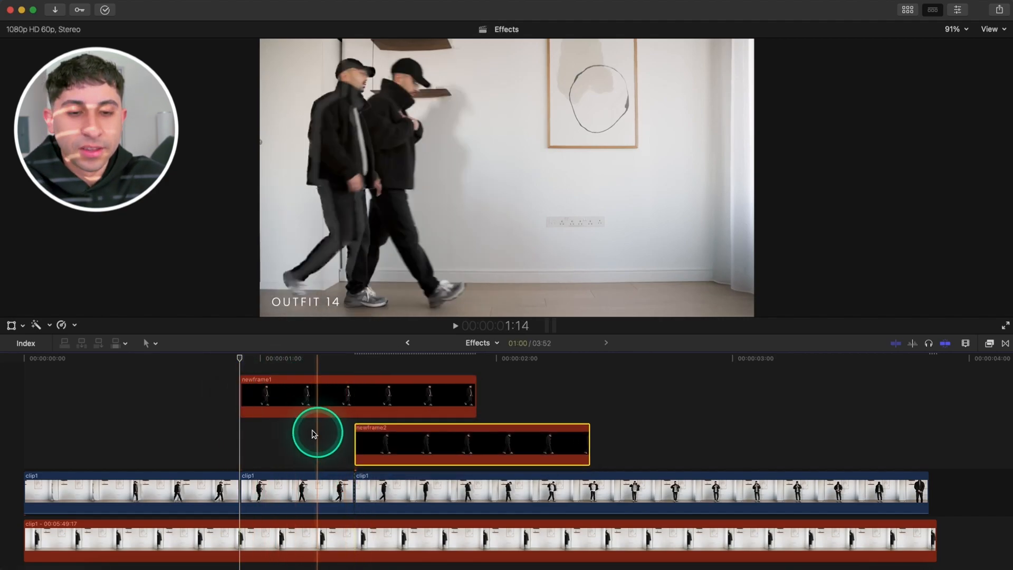
pyautogui.click(455, 326)
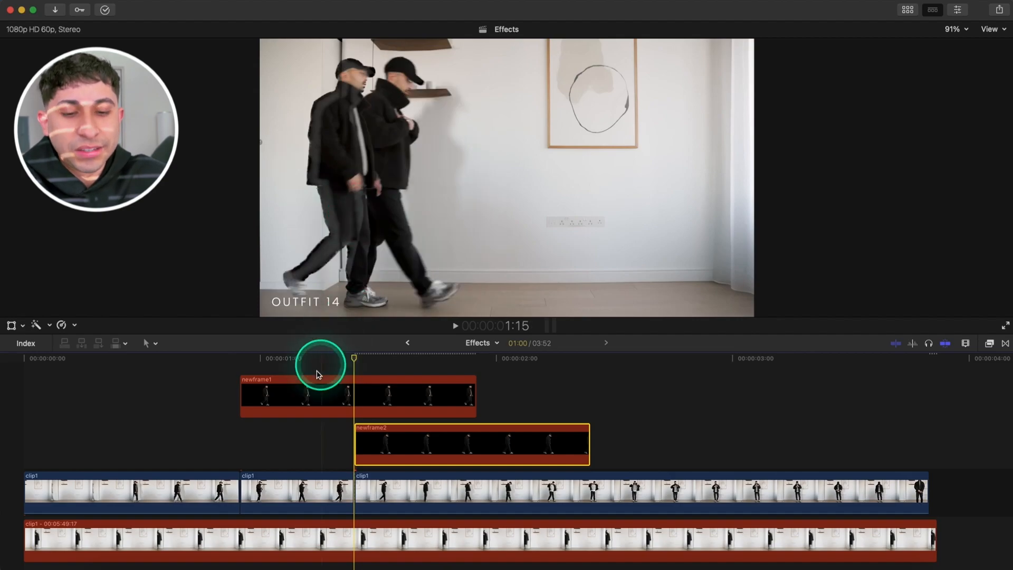
pyautogui.click(965, 343)
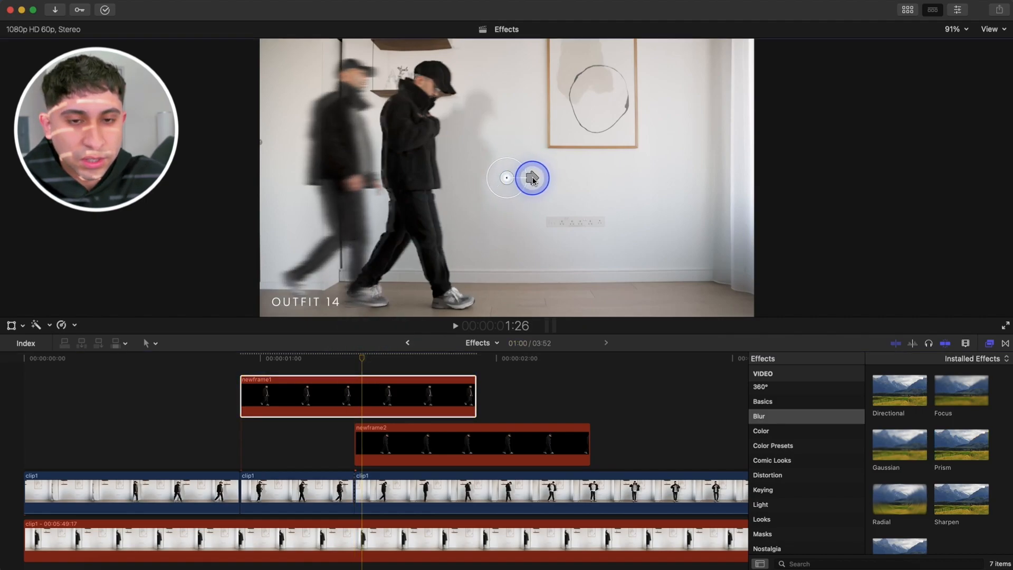
# Step: Set newframe1's directional blur streak, then paste that blur onto newframe2
pyautogui.click(377, 388)
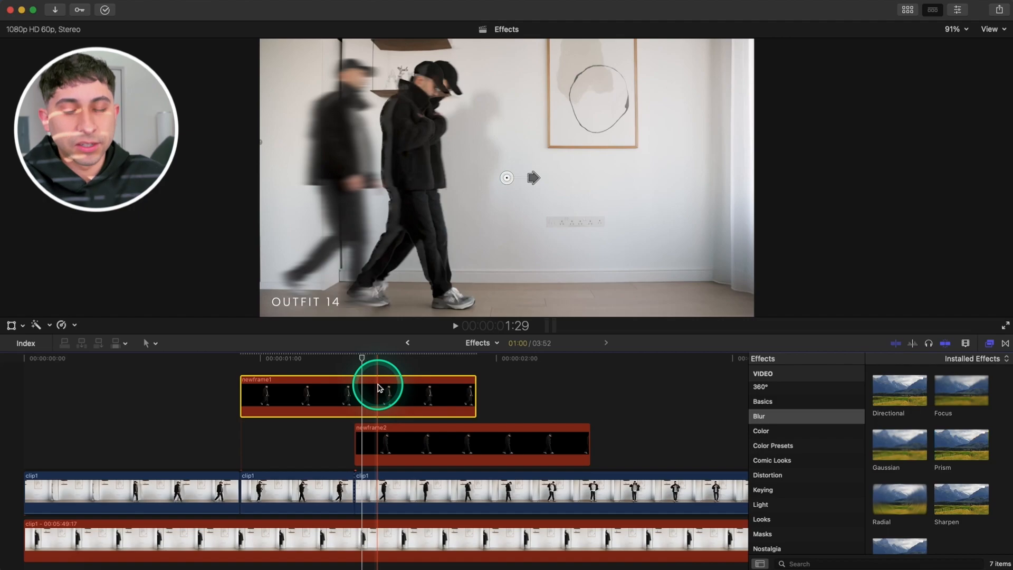
pyautogui.click(377, 388)
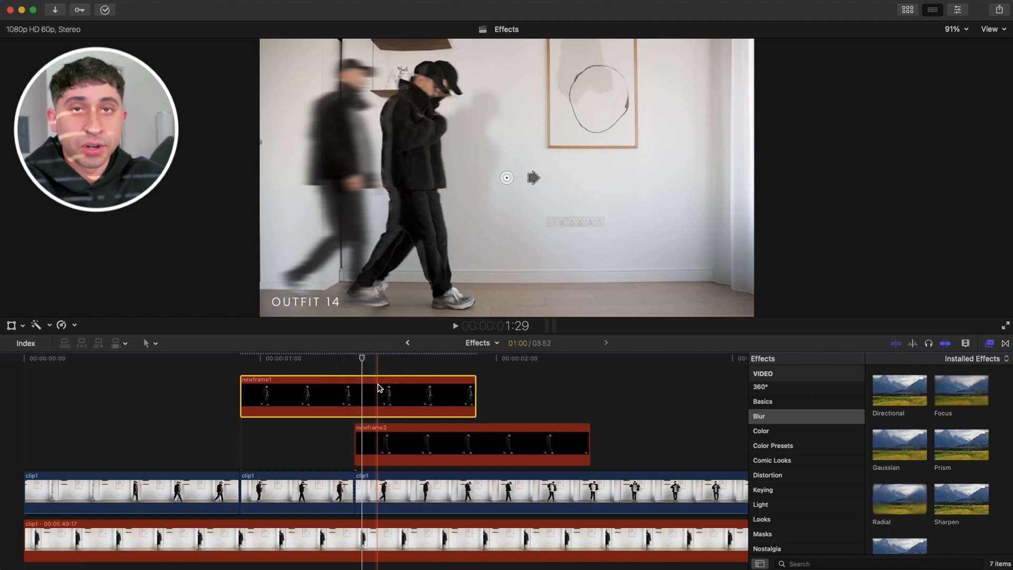
pyautogui.click(389, 445)
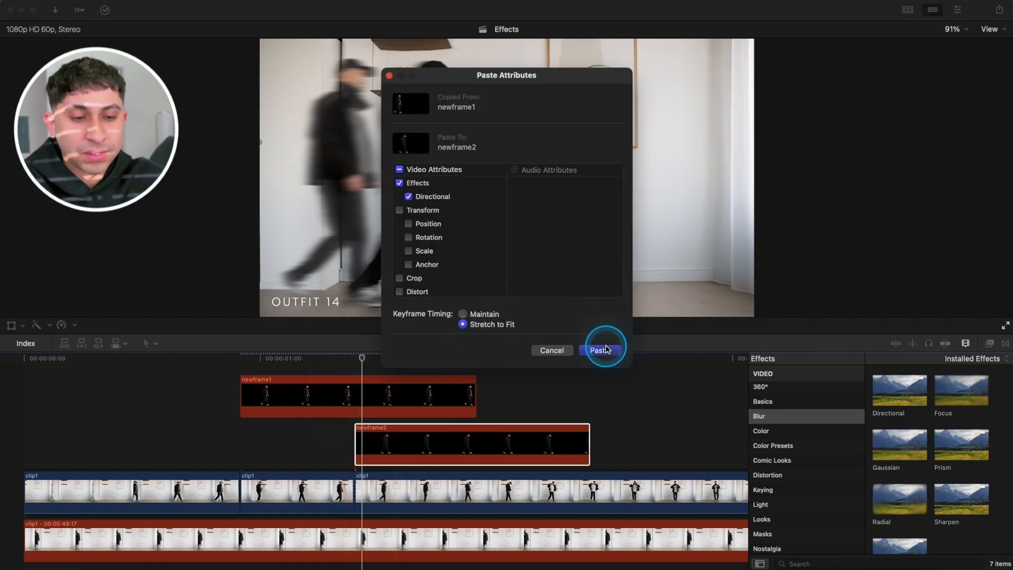
pyautogui.click(601, 349)
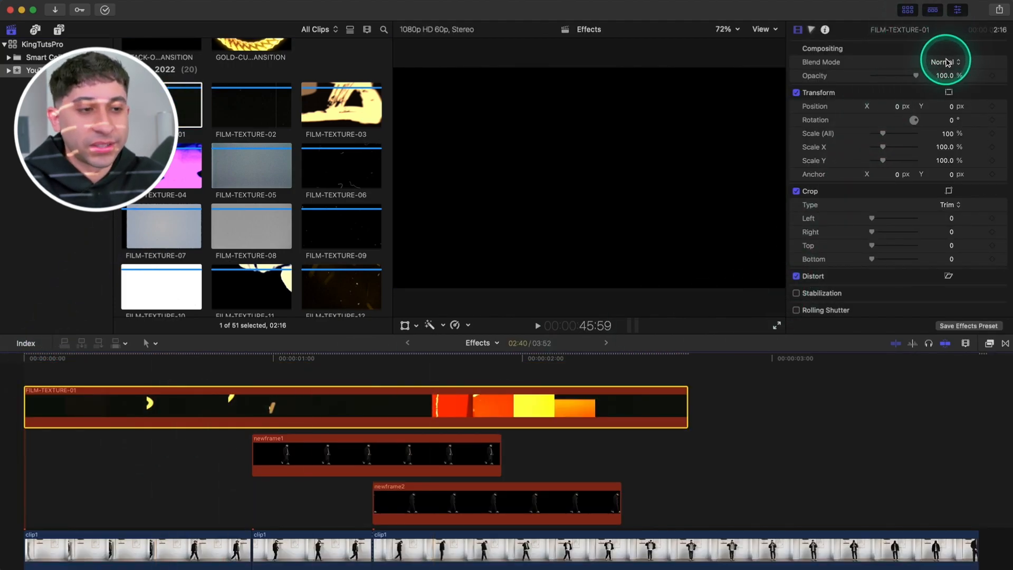
# Step: Set the film texture overlay's blend mode to Screen, including FILM-TEXTURE-02
pyautogui.click(943, 63)
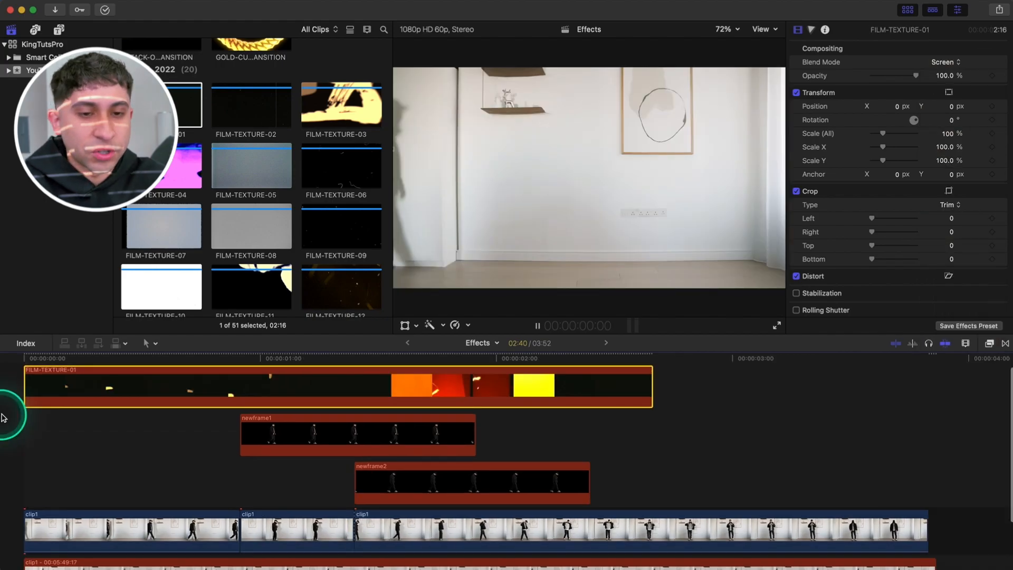
pyautogui.click(251, 106)
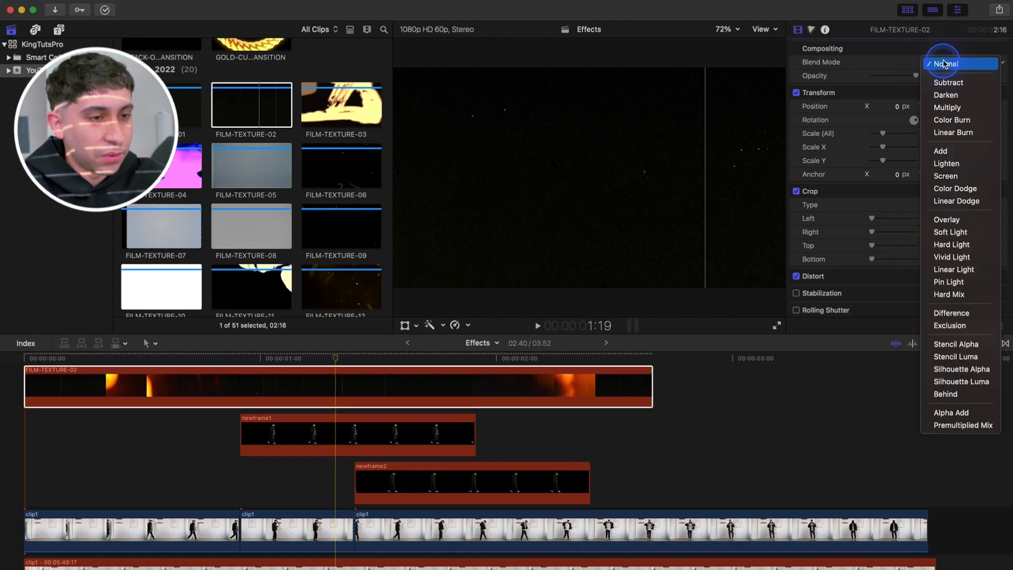
pyautogui.click(945, 176)
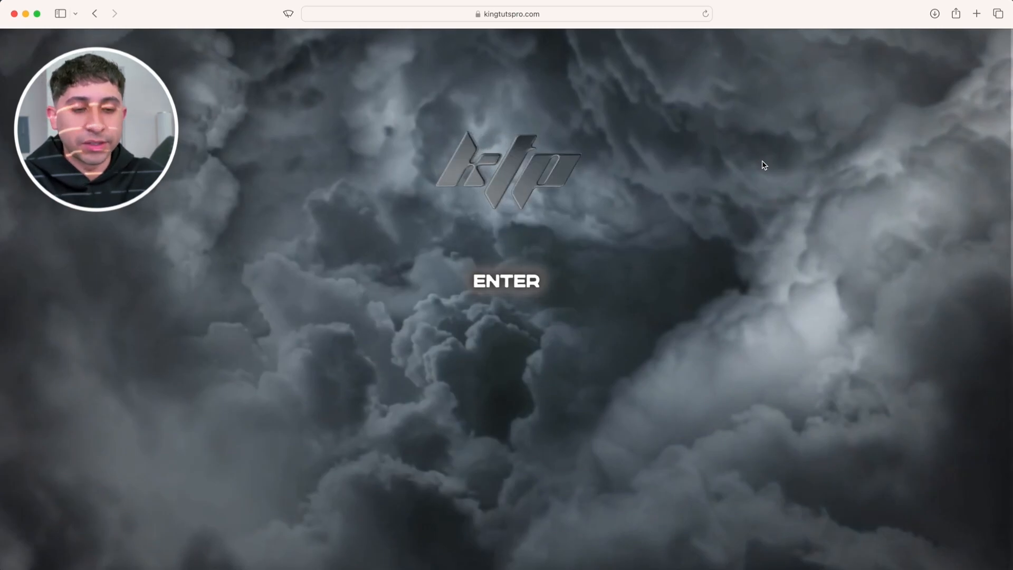
# Step: Enter kingtutspro.com and scroll the shop to page 2 with the free packs
pyautogui.click(507, 281)
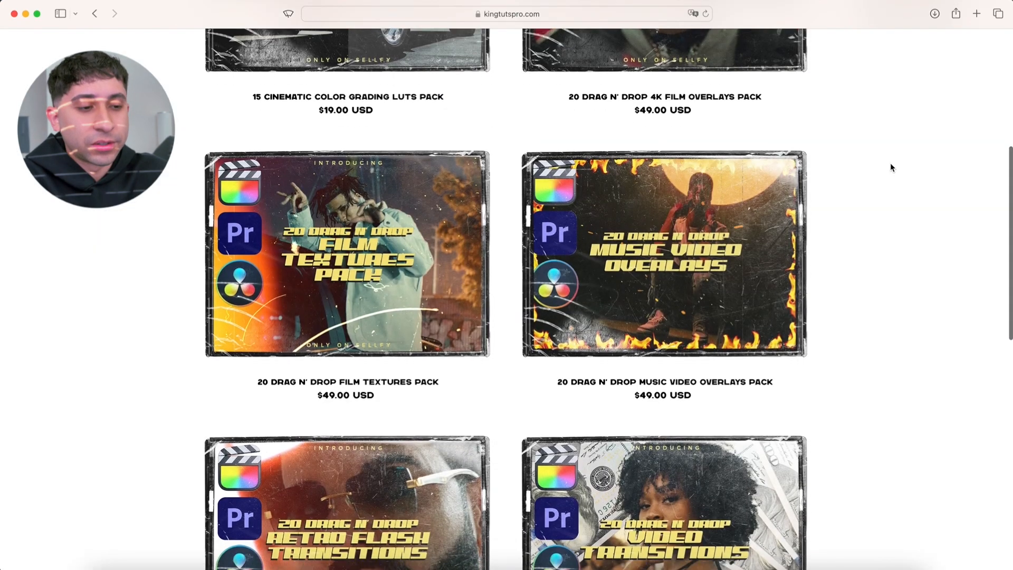
pyautogui.scroll(-3)
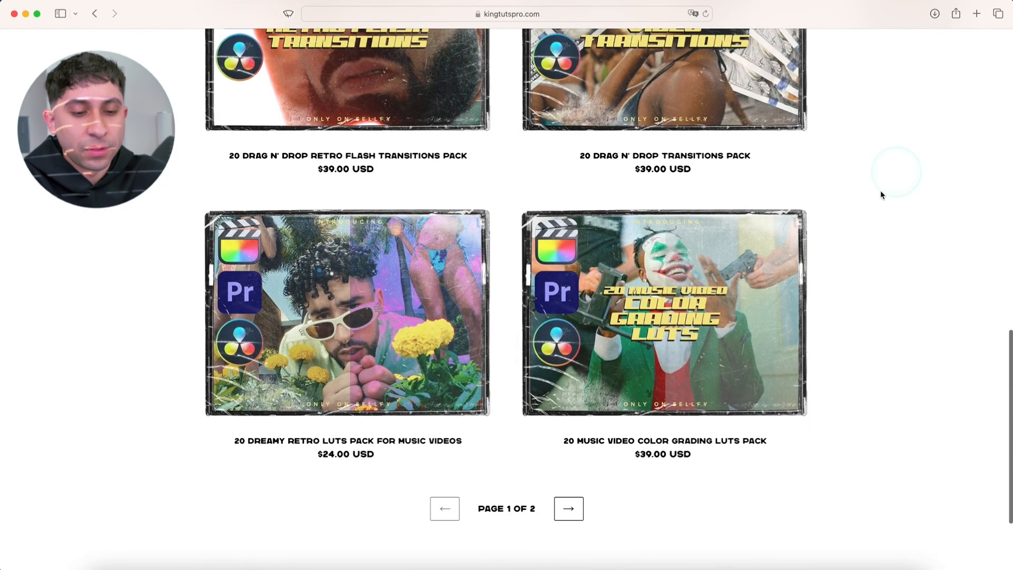
pyautogui.click(568, 509)
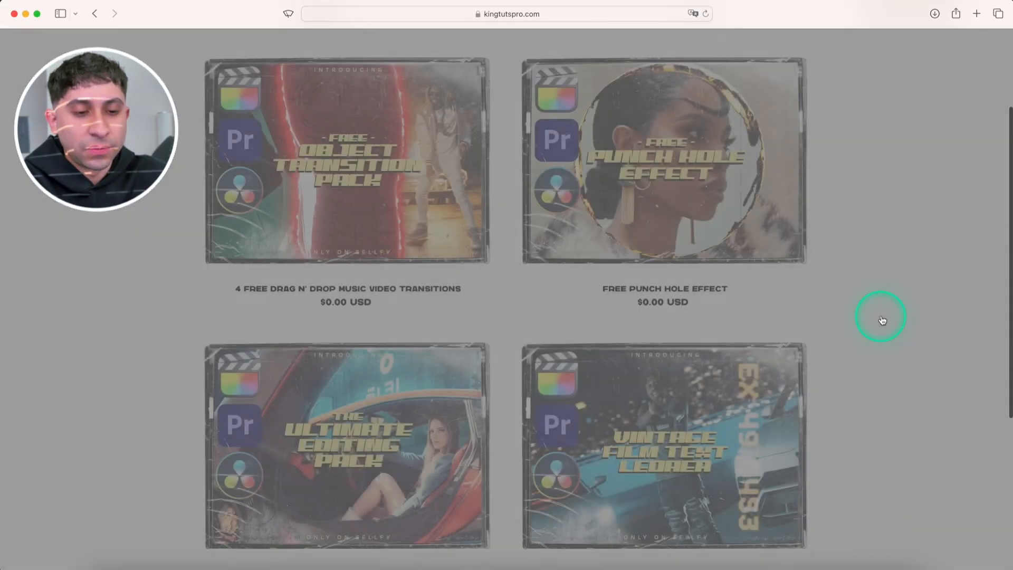
pyautogui.scroll(-3)
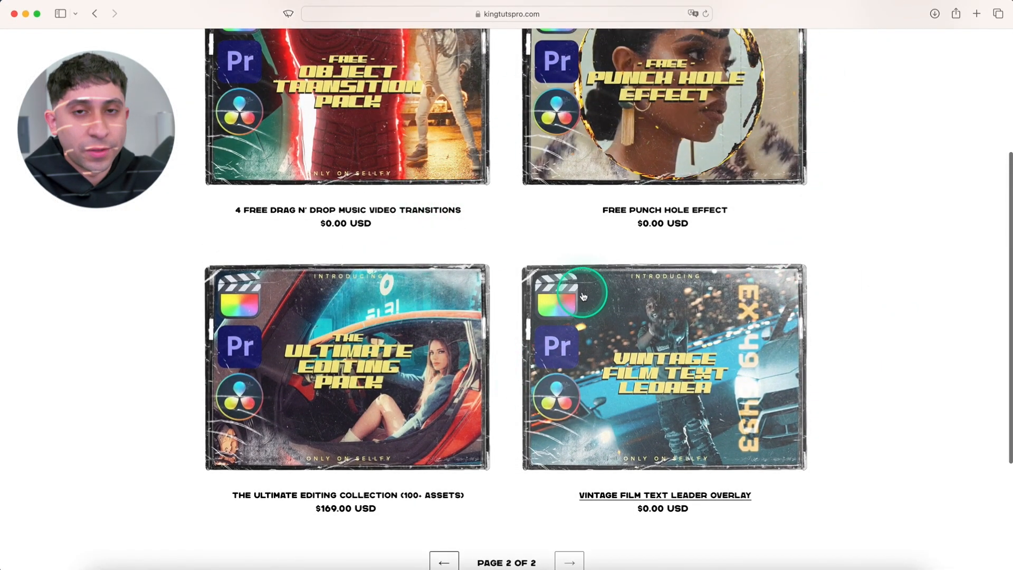